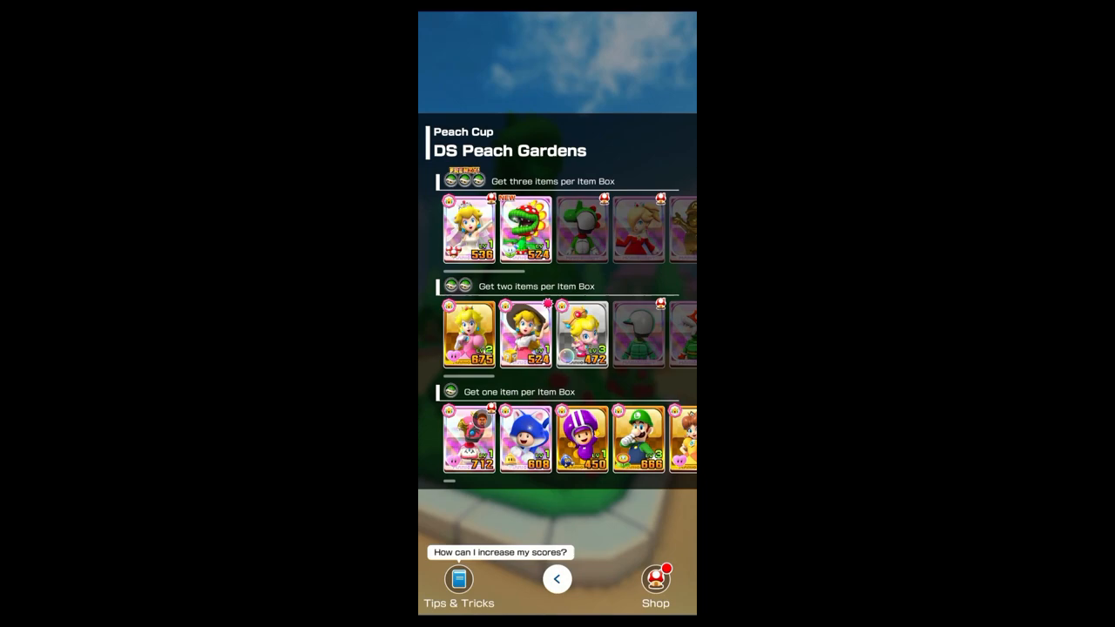
# Read Mick Gordon's DOOM Eternal Medium statement down to the 'Lawyers become involved' heading
pyautogui.click(557, 579)
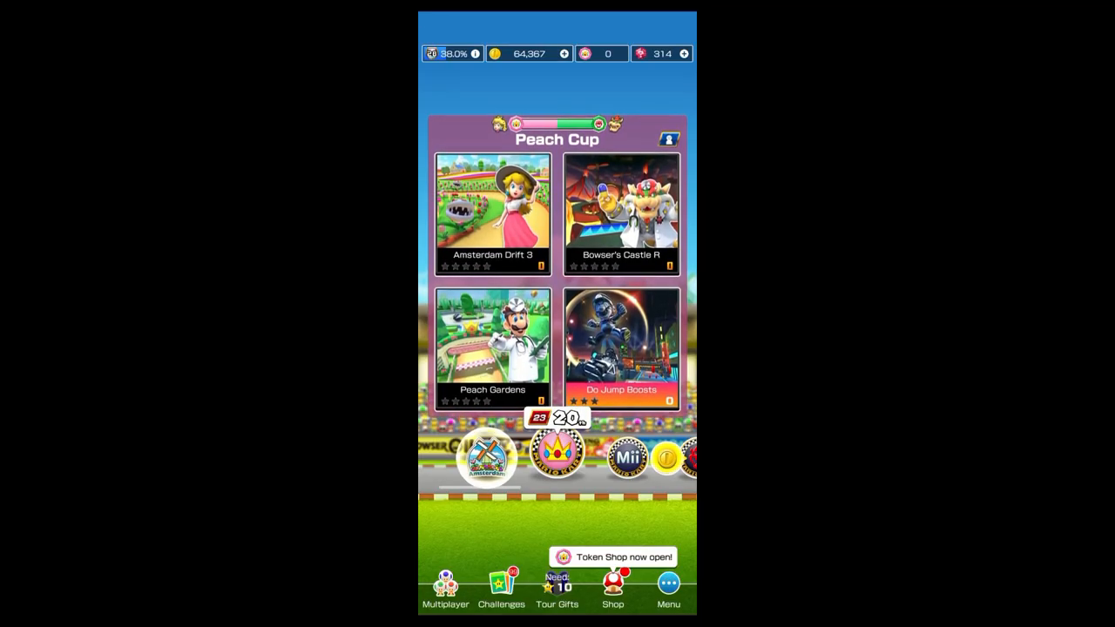
pyautogui.click(490, 348)
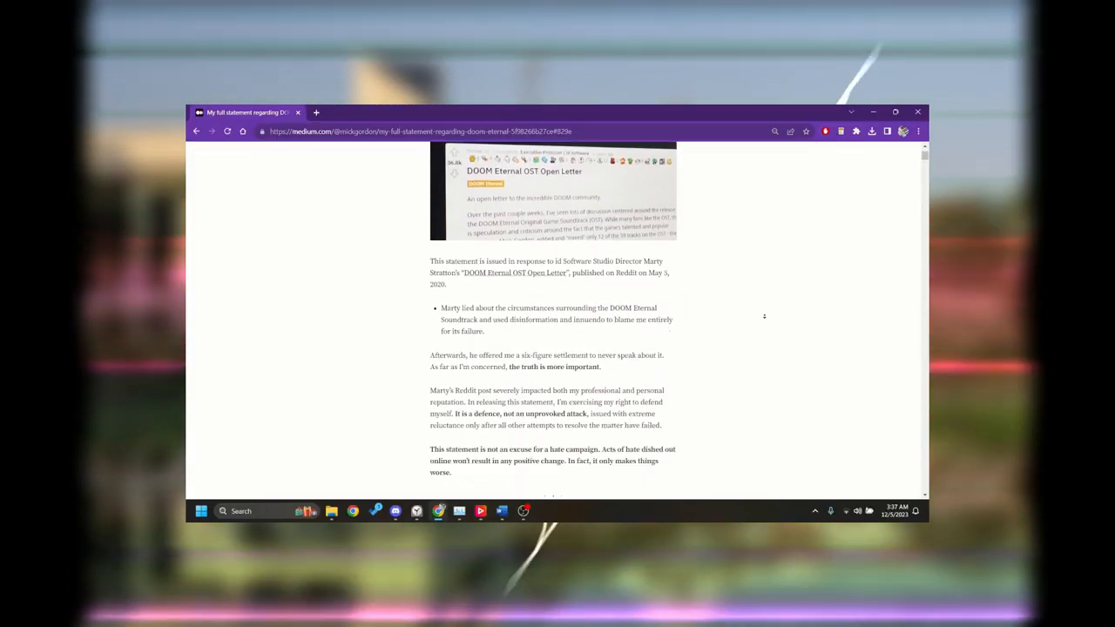
pyautogui.scroll(-3)
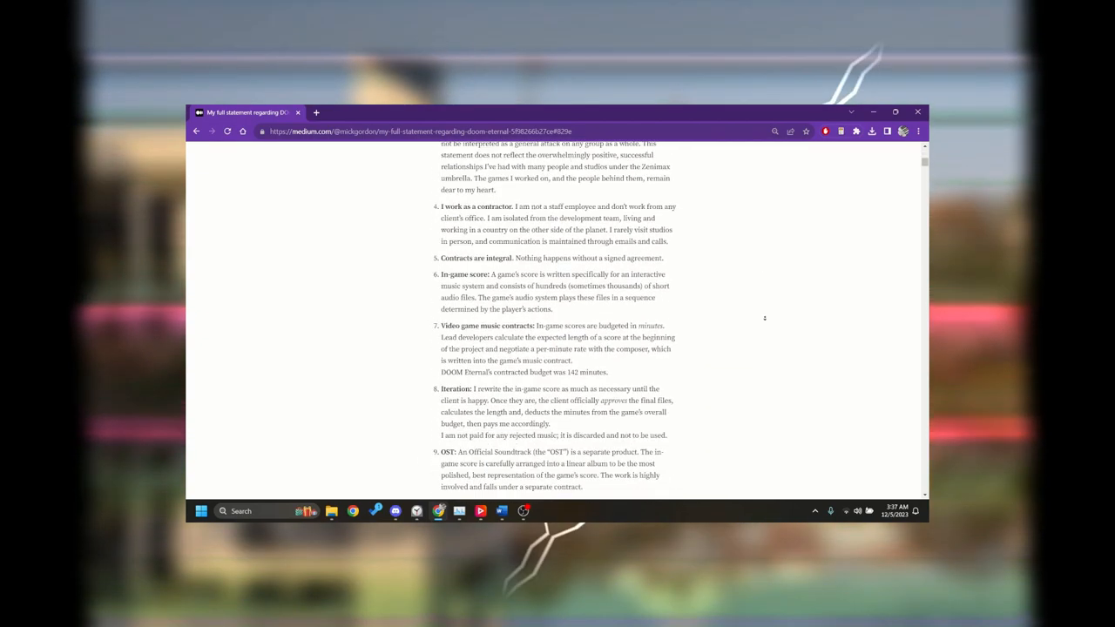
pyautogui.scroll(-3)
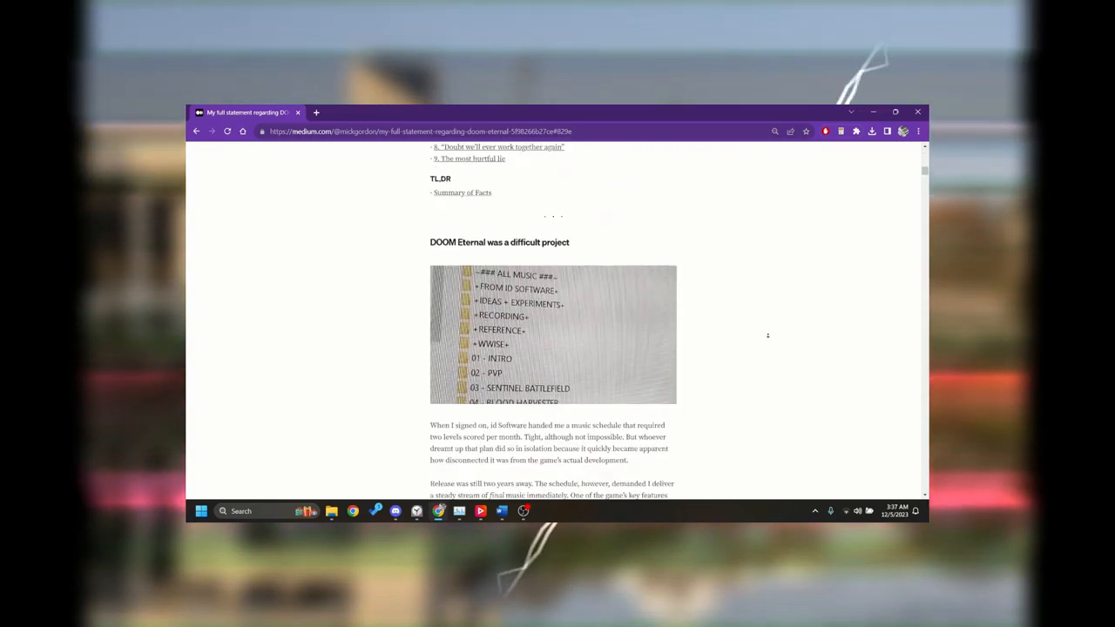
pyautogui.scroll(-3)
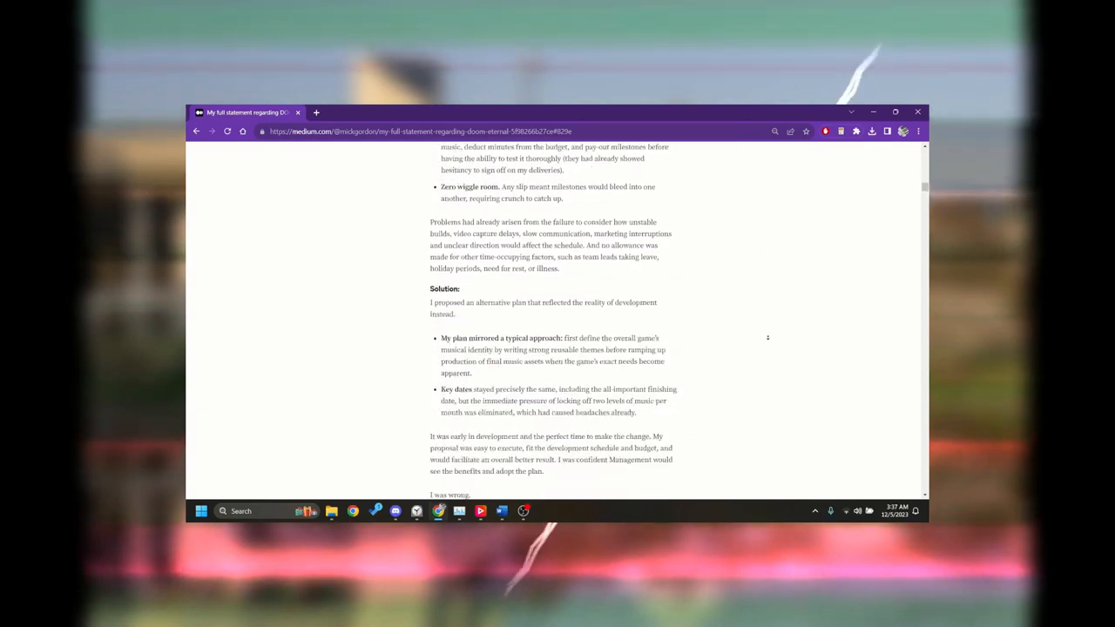
pyautogui.scroll(-3)
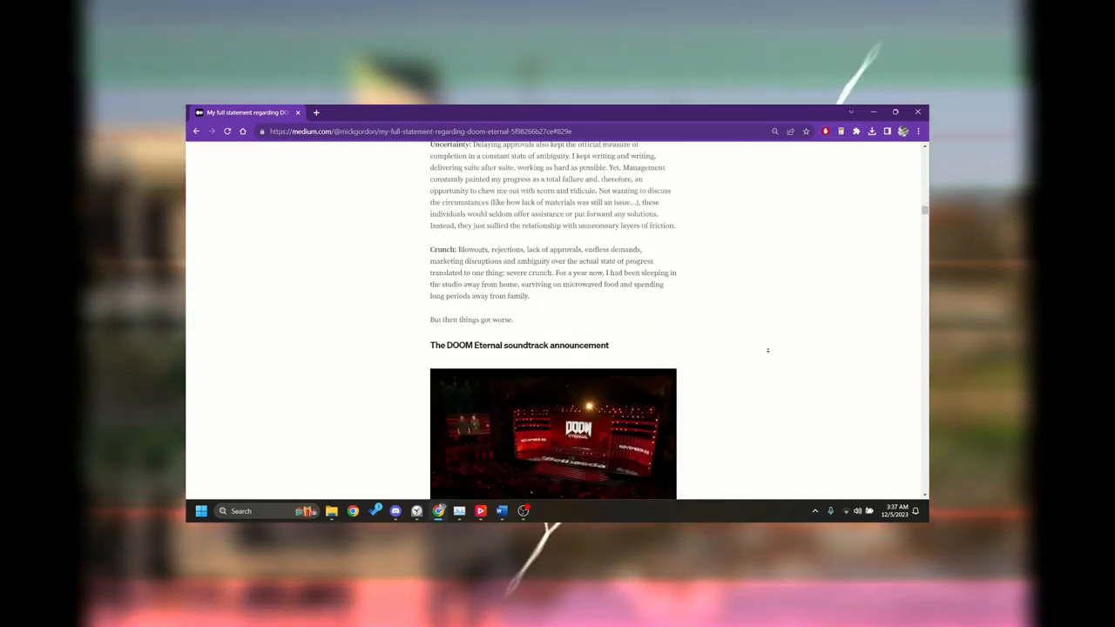
pyautogui.scroll(-3)
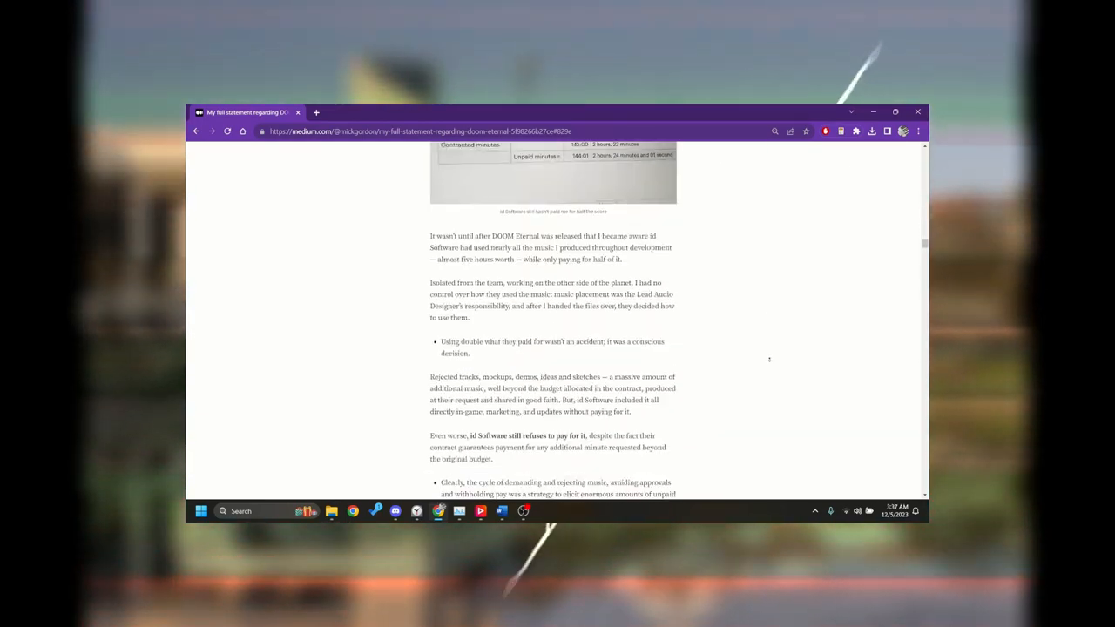
pyautogui.scroll(-3)
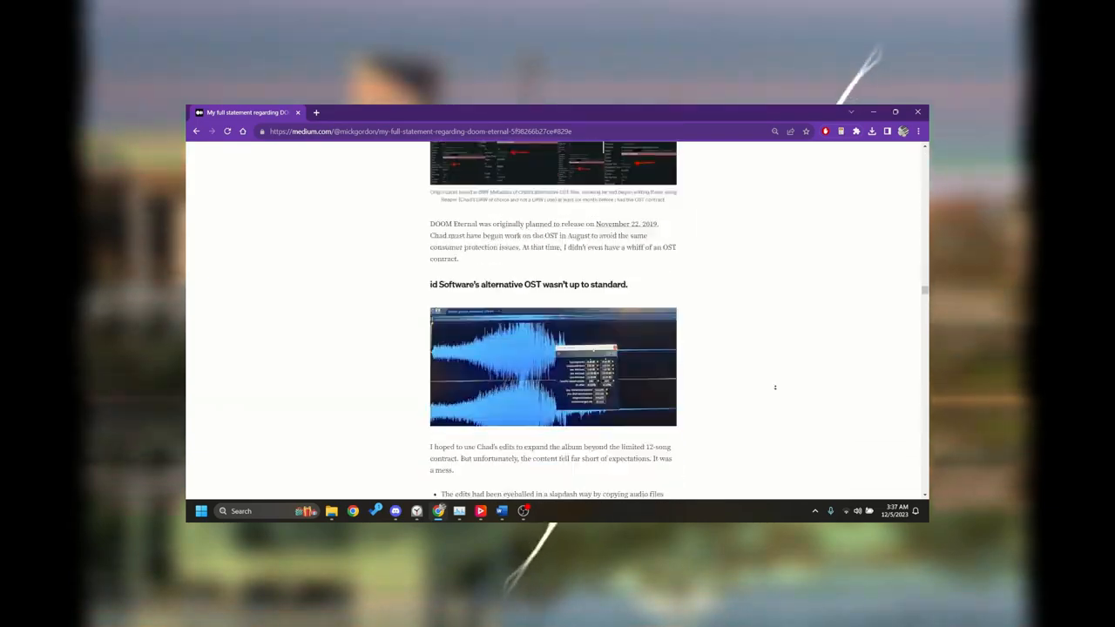
pyautogui.scroll(-3)
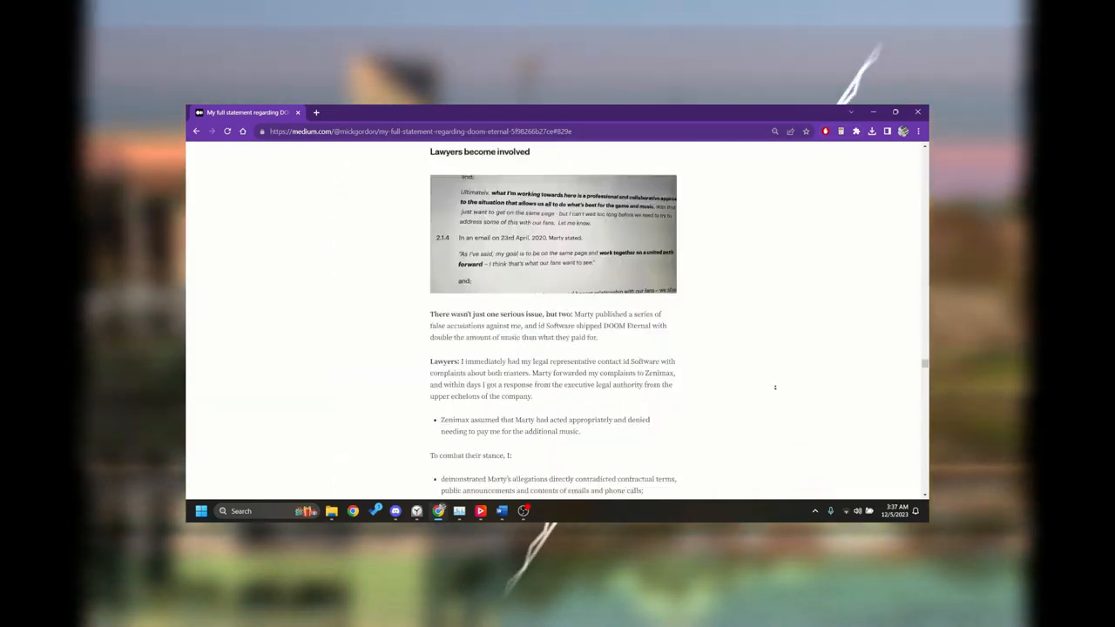